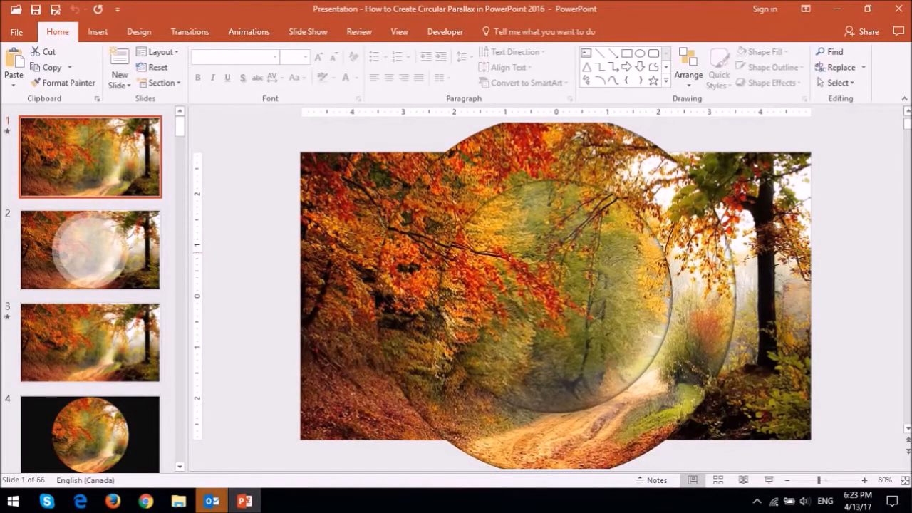
Step: Duplicate the forest photo slide and begin drawing an oval shape over the photo
{"action": "left_click", "coordinate": [554, 296]}
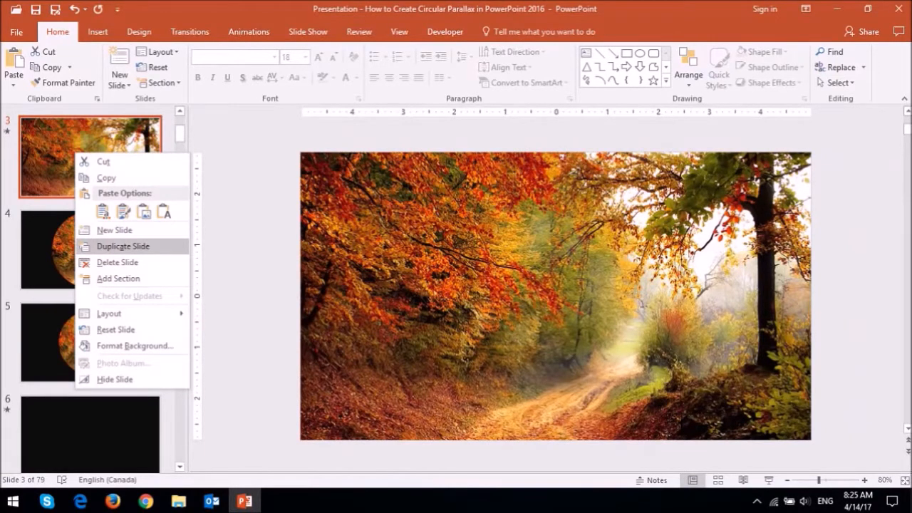
{"action": "mouse_move", "coordinate": [123, 245]}
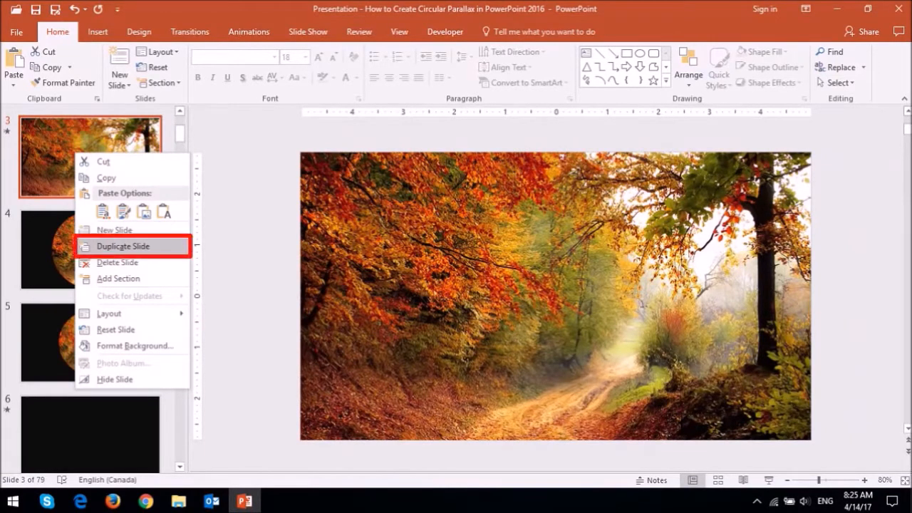
{"action": "left_click", "coordinate": [123, 246]}
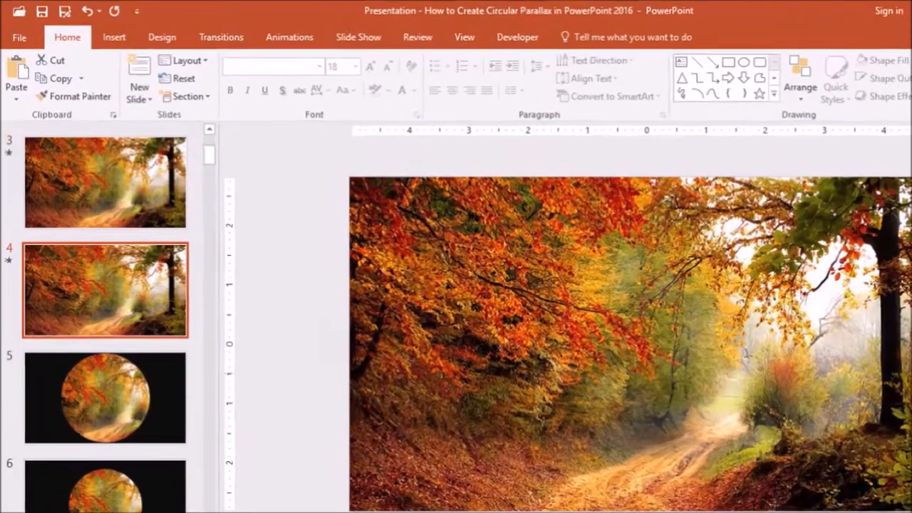
{"action": "left_click", "coordinate": [112, 37]}
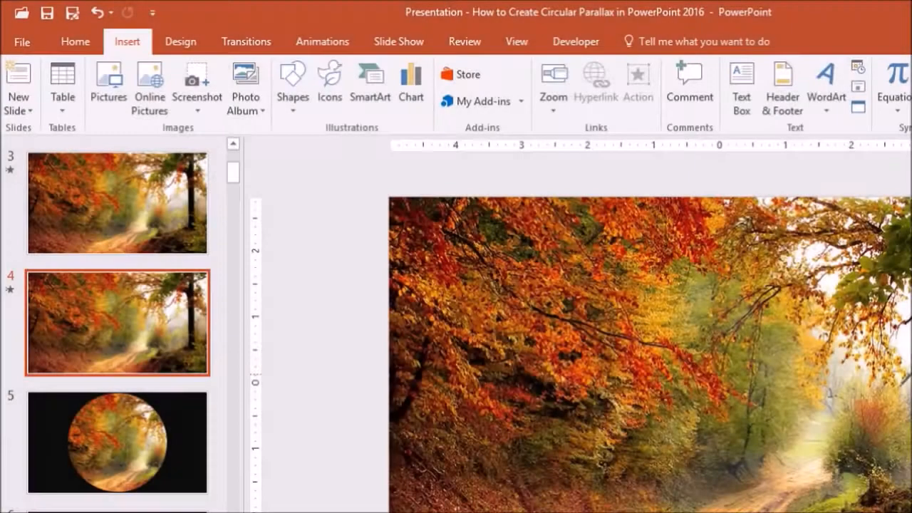
{"action": "left_click", "coordinate": [292, 85]}
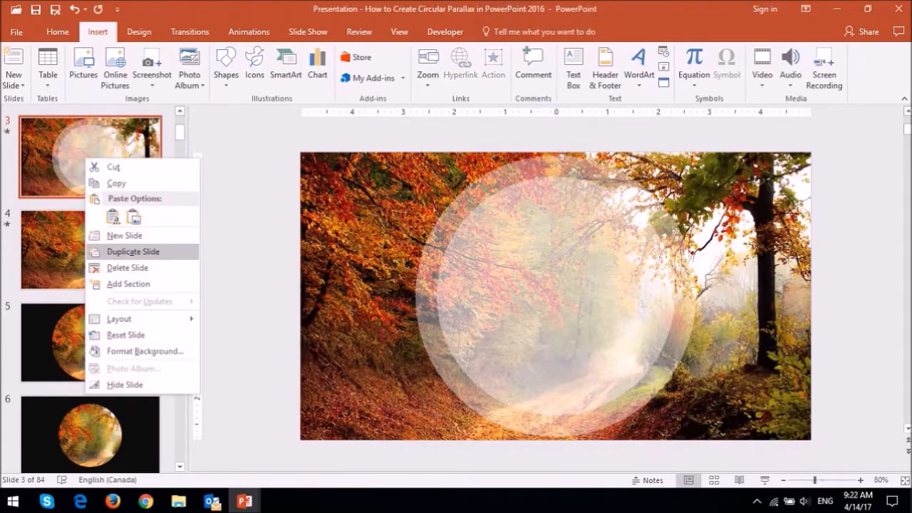
{"action": "mouse_move", "coordinate": [132, 251]}
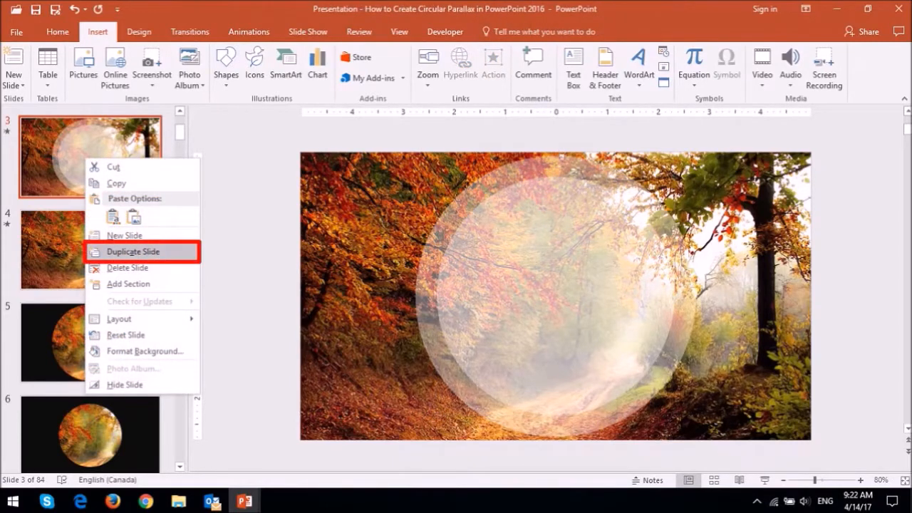
Step: Duplicate the translucent-circle slide, then select both the circle and the forest photo
{"action": "left_click", "coordinate": [132, 251]}
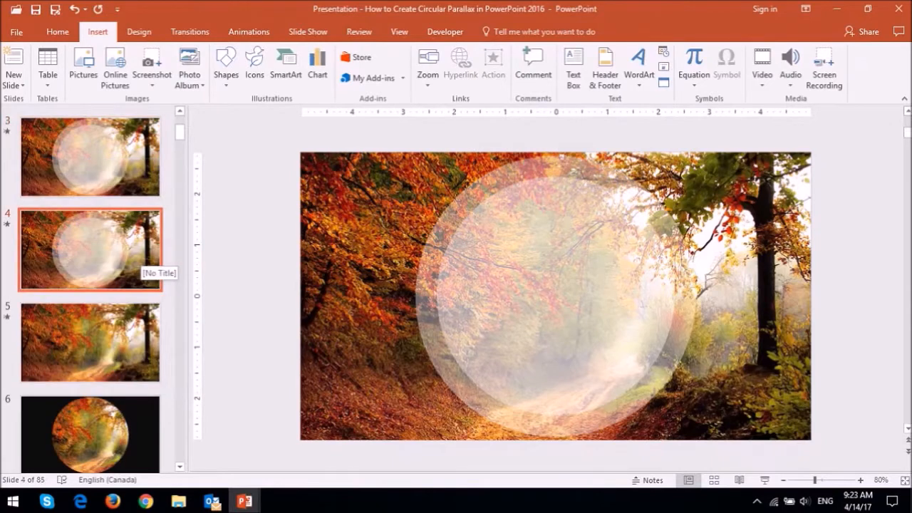
{"action": "left_click", "coordinate": [555, 295]}
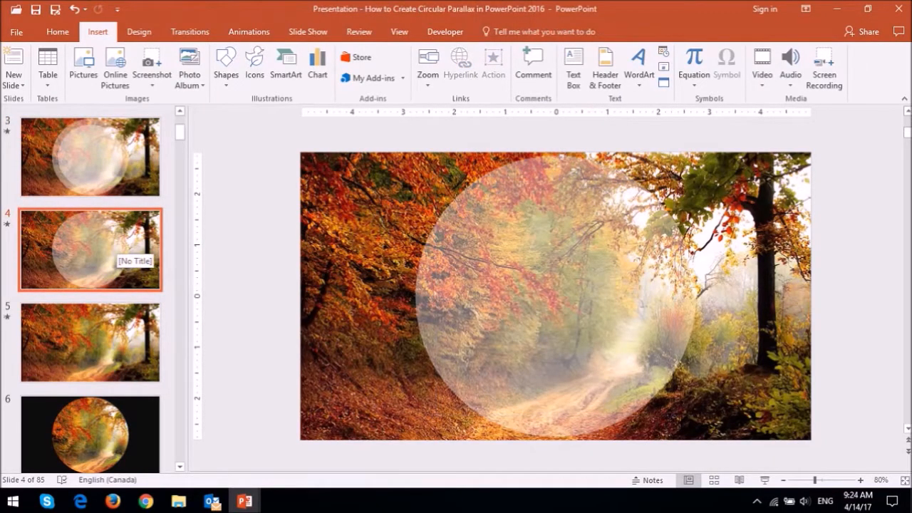
{"action": "left_click", "coordinate": [555, 299]}
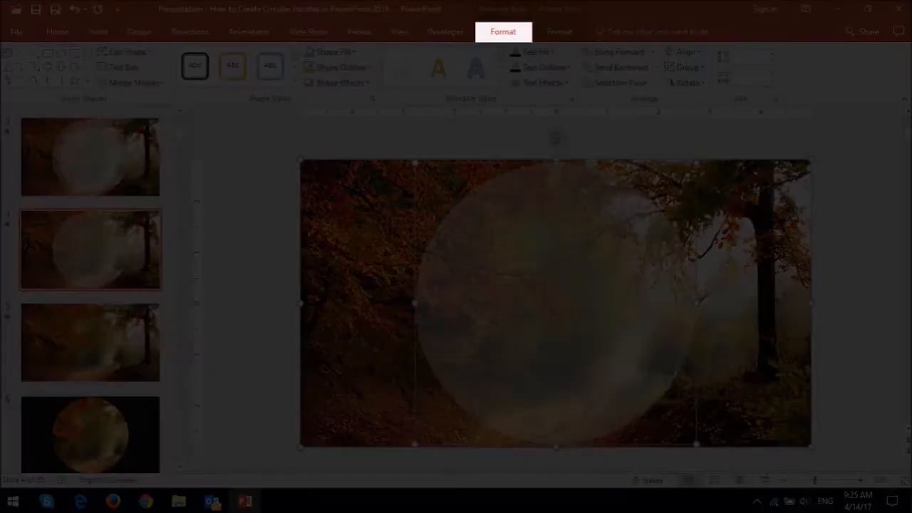
Step: Intersect the photo with the circle via Merge Shapes, then select the shapes on the other slide
{"action": "left_click", "coordinate": [134, 83]}
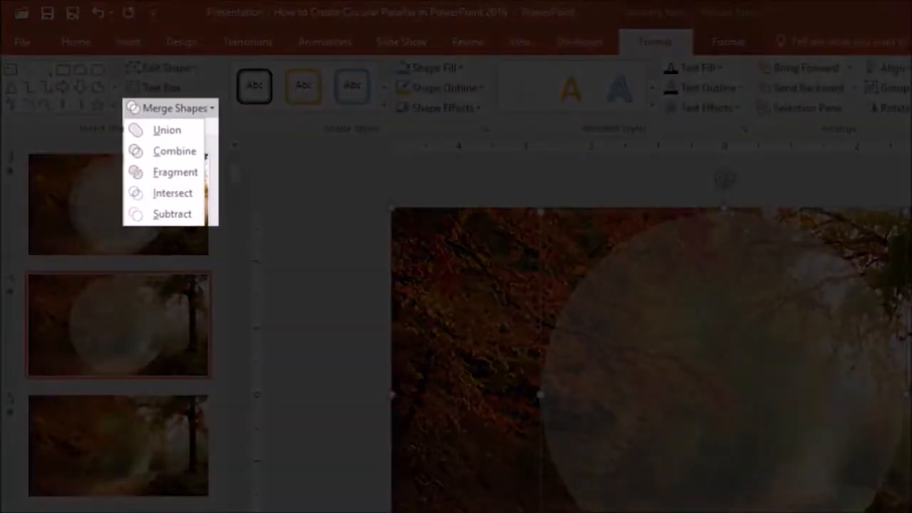
{"action": "left_click", "coordinate": [172, 192]}
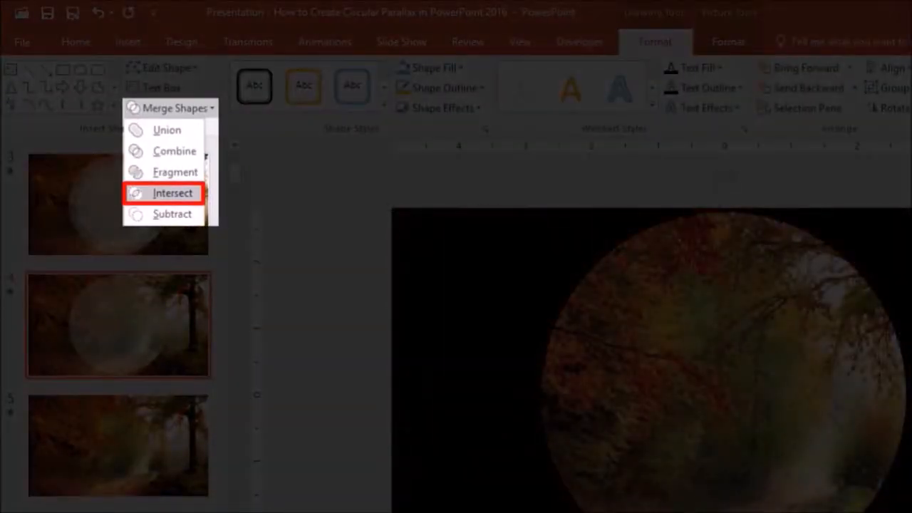
{"action": "left_click", "coordinate": [172, 192]}
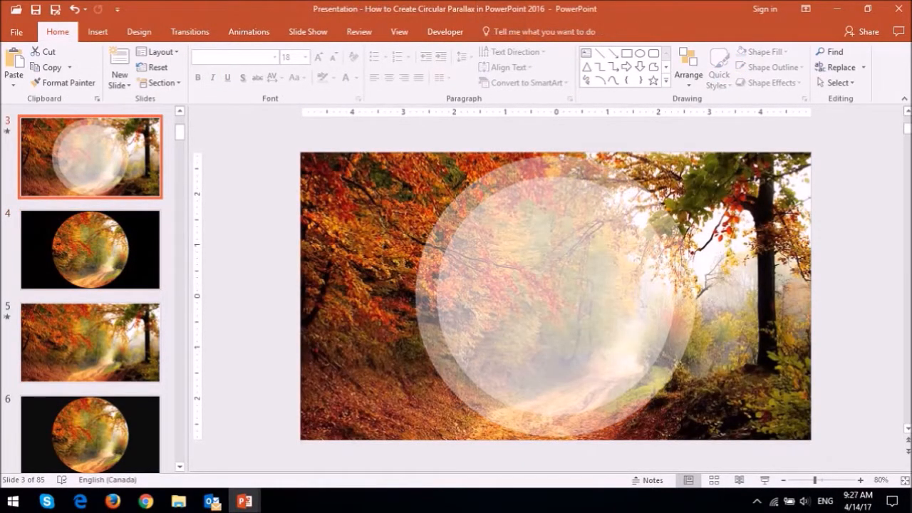
{"action": "left_click", "coordinate": [555, 306]}
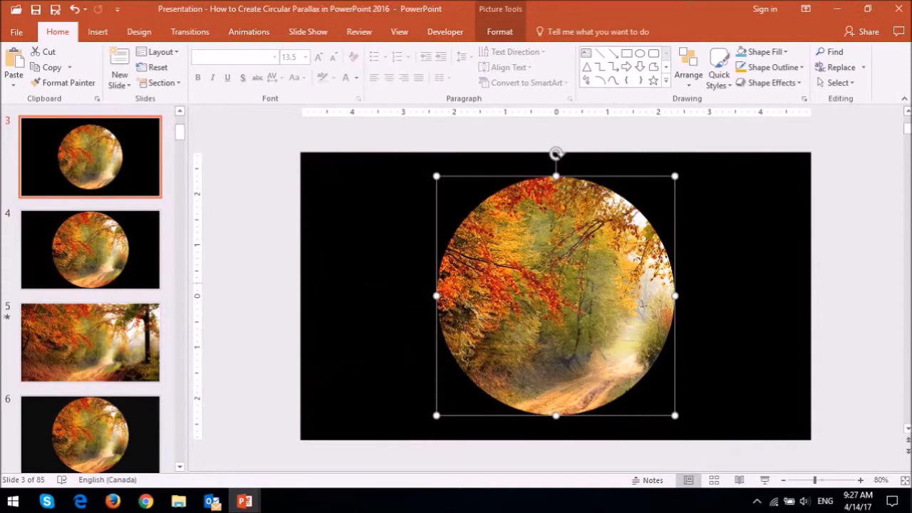
Step: Copy the smaller and larger circular crops from slides 3 and 4
{"action": "left_click", "coordinate": [91, 248]}
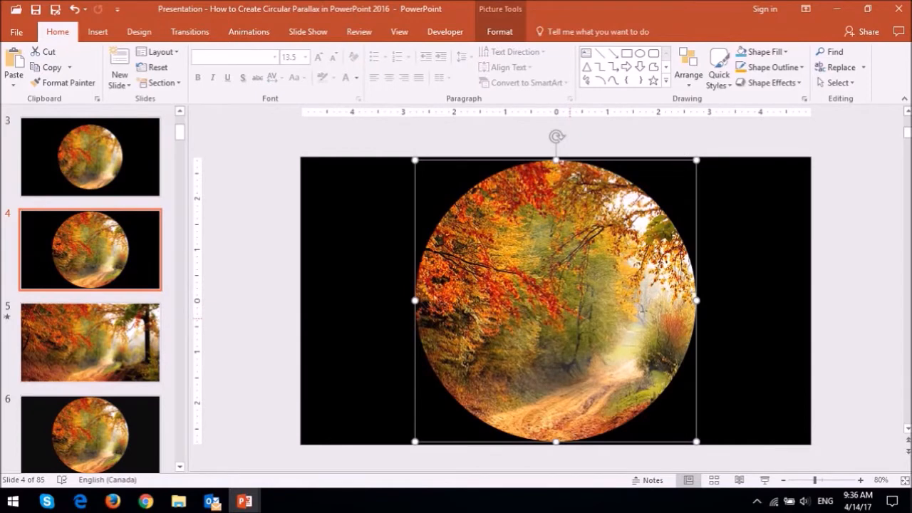
{"action": "left_click", "coordinate": [90, 341]}
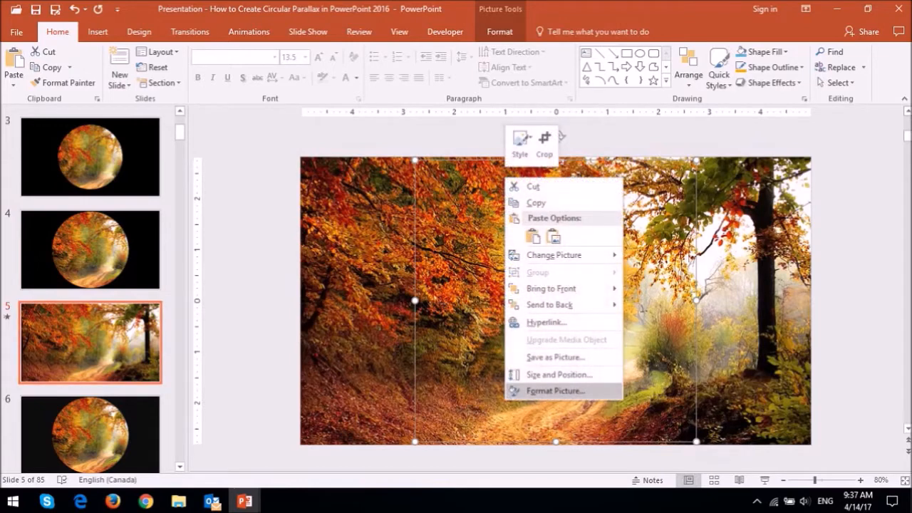
{"action": "mouse_move", "coordinate": [555, 390]}
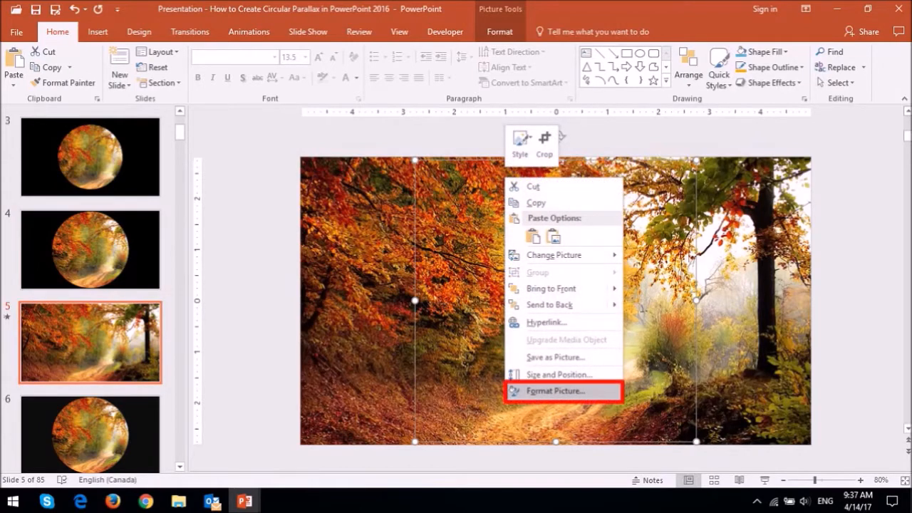
Step: Apply the Inner center shadow preset to the circular crop via Format Picture
{"action": "left_click", "coordinate": [557, 390]}
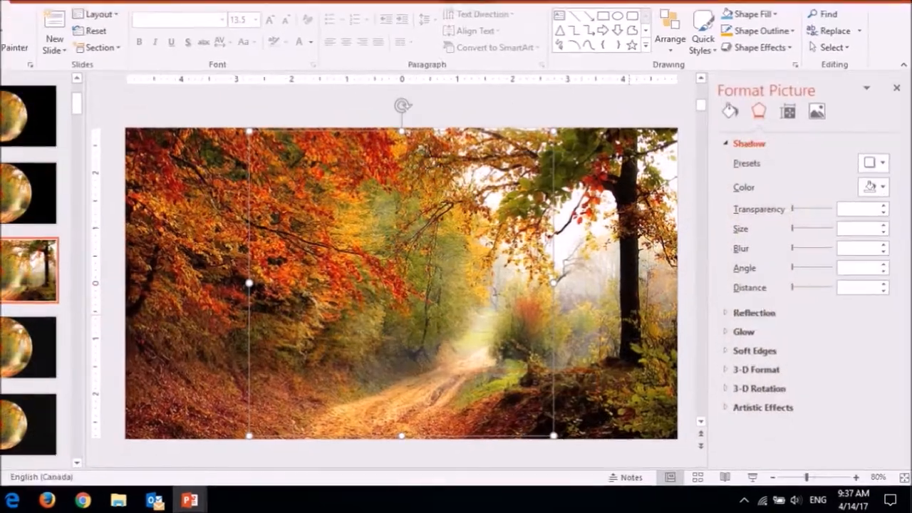
{"action": "left_click", "coordinate": [877, 163]}
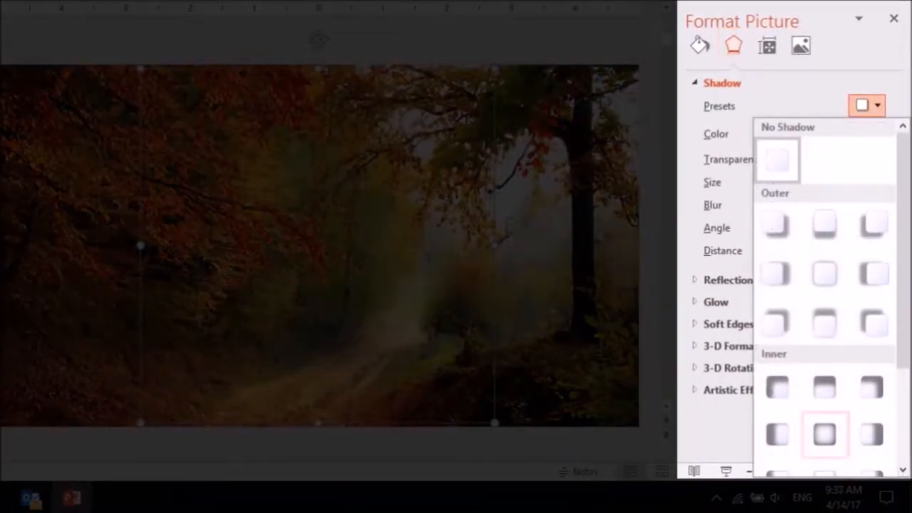
{"action": "left_click", "coordinate": [823, 431]}
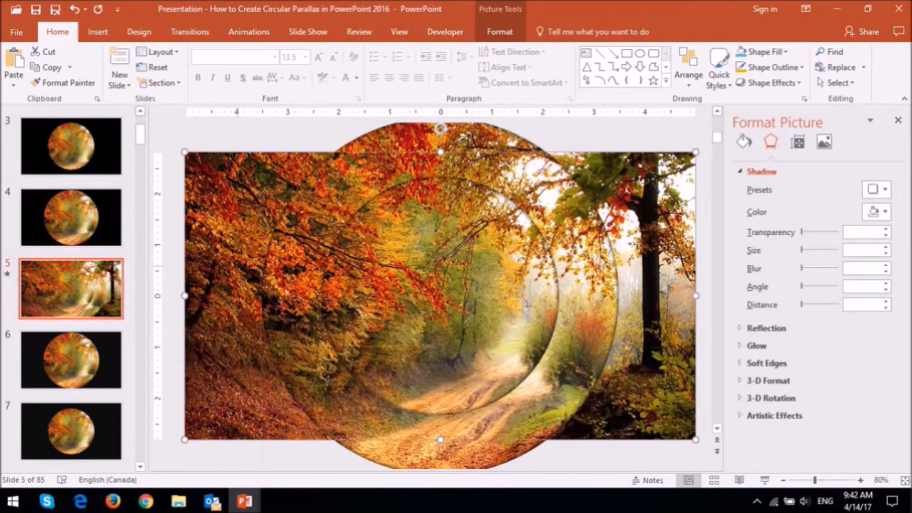
Step: Give a circular crop Grow/Shrink and open its Effect Options dialog
{"action": "left_click", "coordinate": [249, 32]}
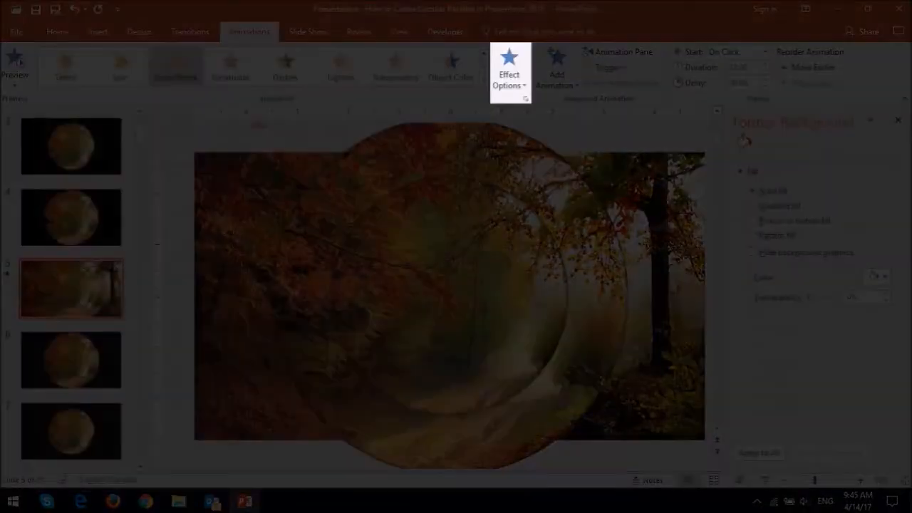
{"action": "left_click", "coordinate": [508, 67]}
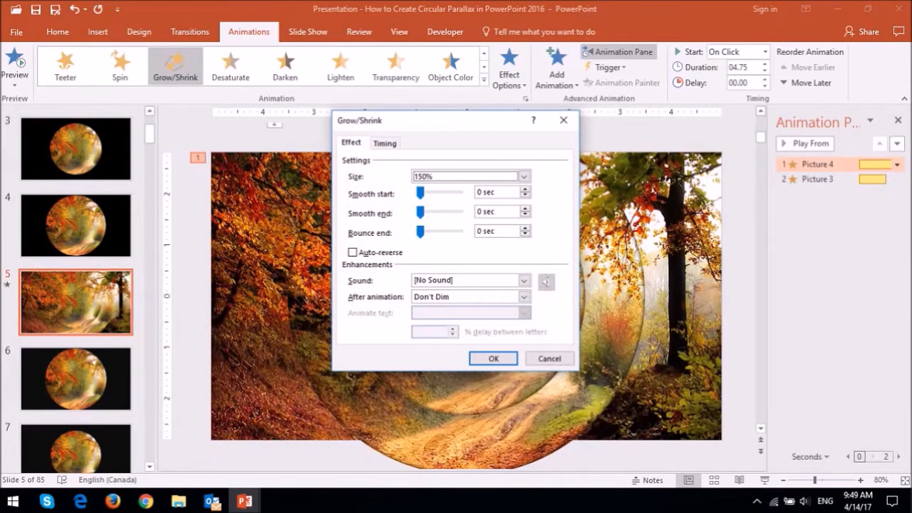
Step: Set the Grow/Shrink size to 150% and confirm the dialog
{"action": "left_click_drag", "start_coordinate": [419, 212], "coordinate": [459, 212]}
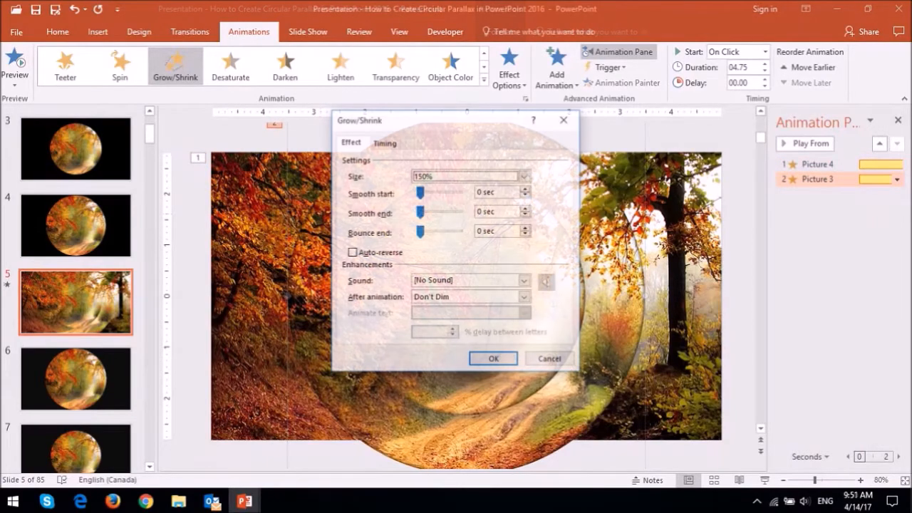
{"action": "left_click", "coordinate": [524, 176]}
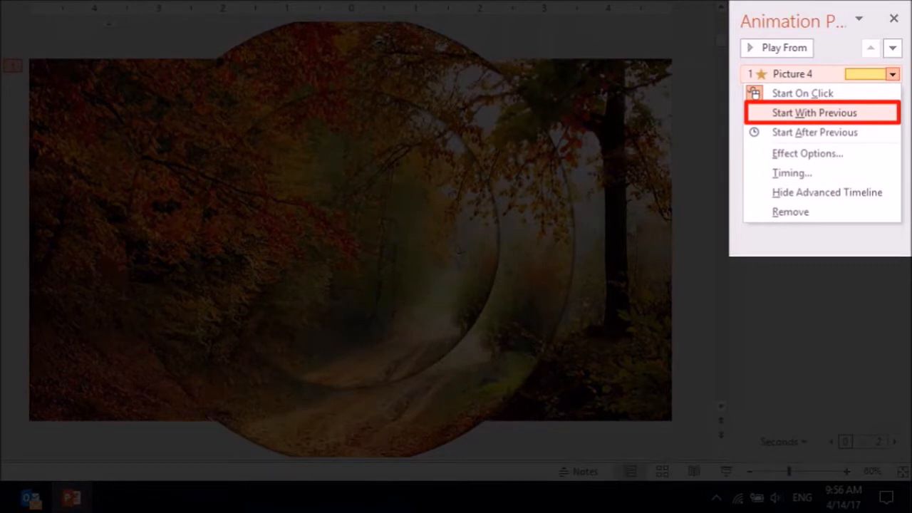
Step: Set Picture 4's animation to Start With Previous
{"action": "left_click", "coordinate": [813, 113]}
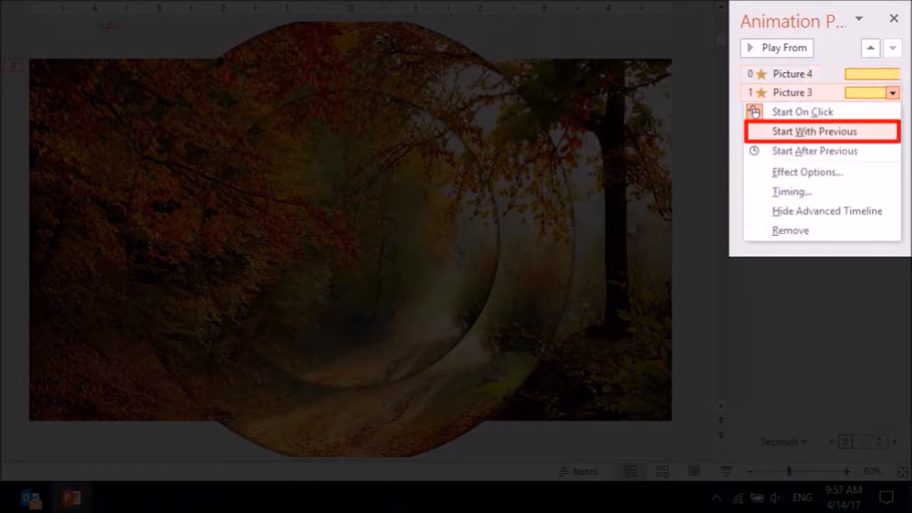